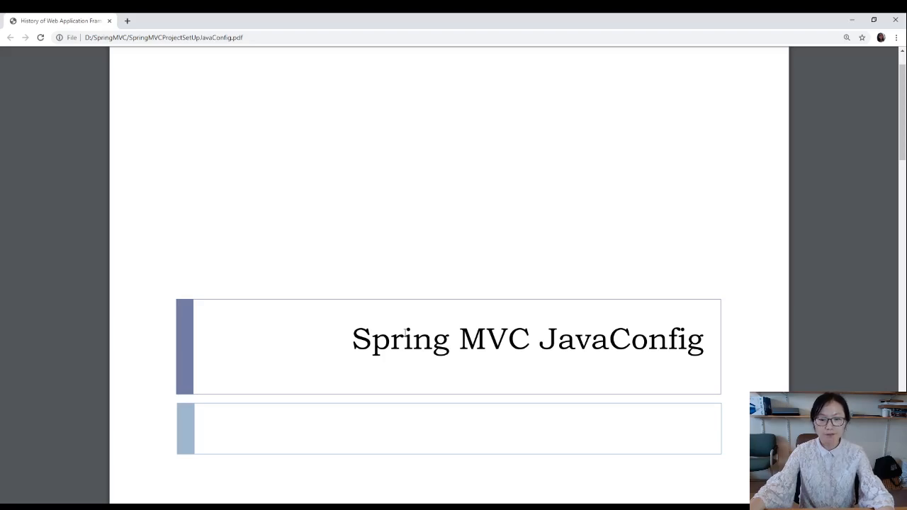
- Scroll past the title page to slide 2 and highlight DispatcherServletInitializer
{"action": "scroll", "scroll_direction": "down", "scroll_amount": 3}
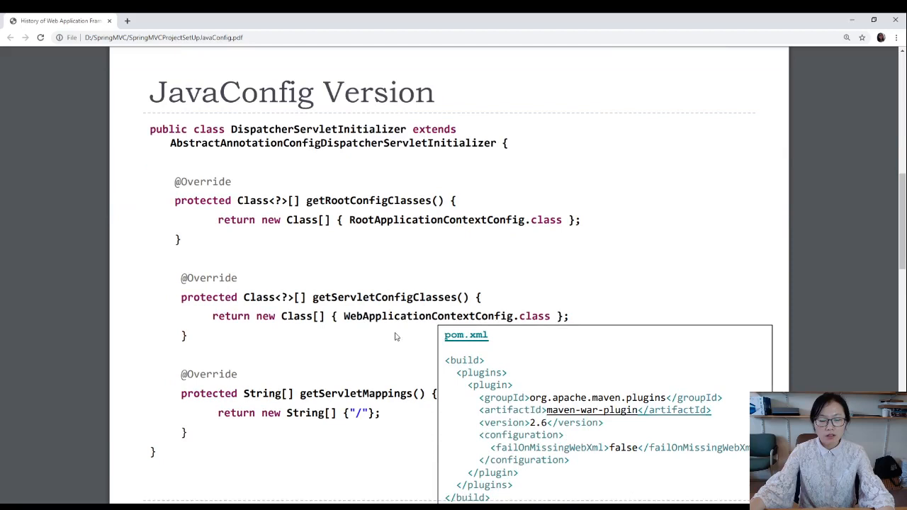
{"action": "scroll", "scroll_direction": "down", "scroll_amount": 3}
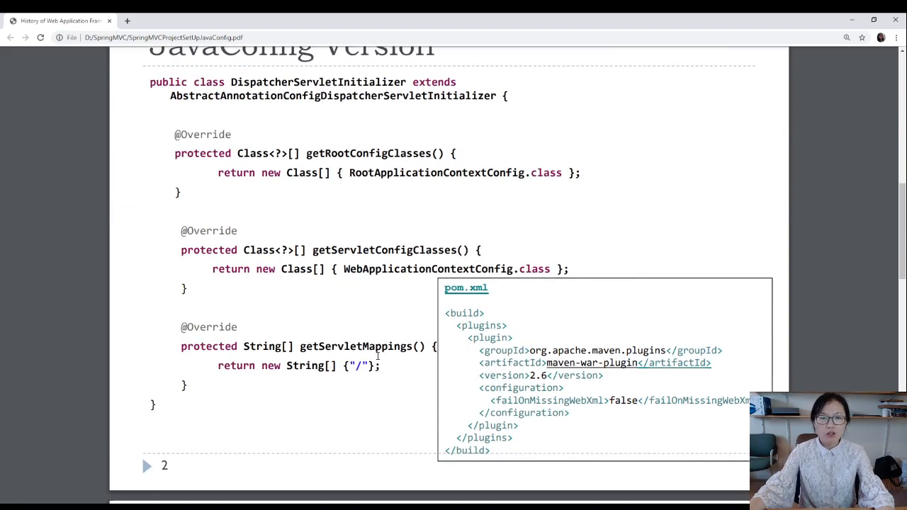
{"action": "double_click", "coordinate": [298, 83]}
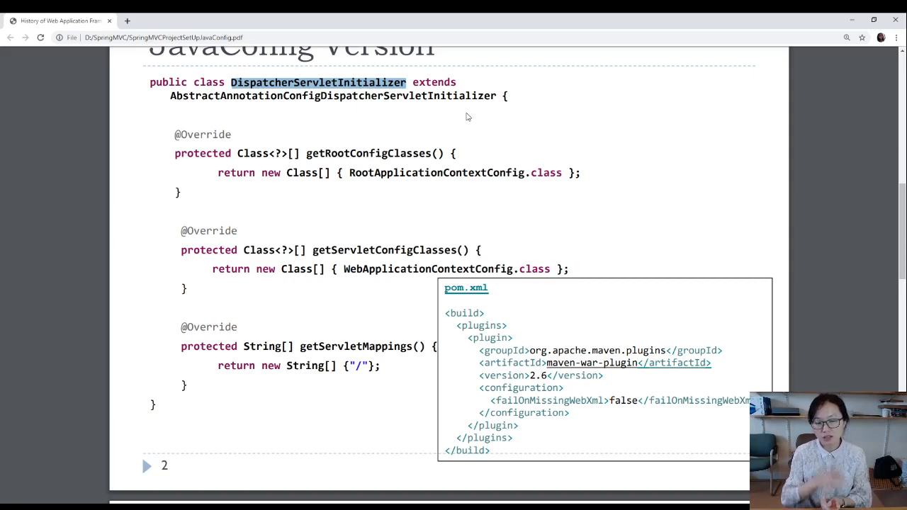
{"action": "mouse_move", "coordinate": [461, 117]}
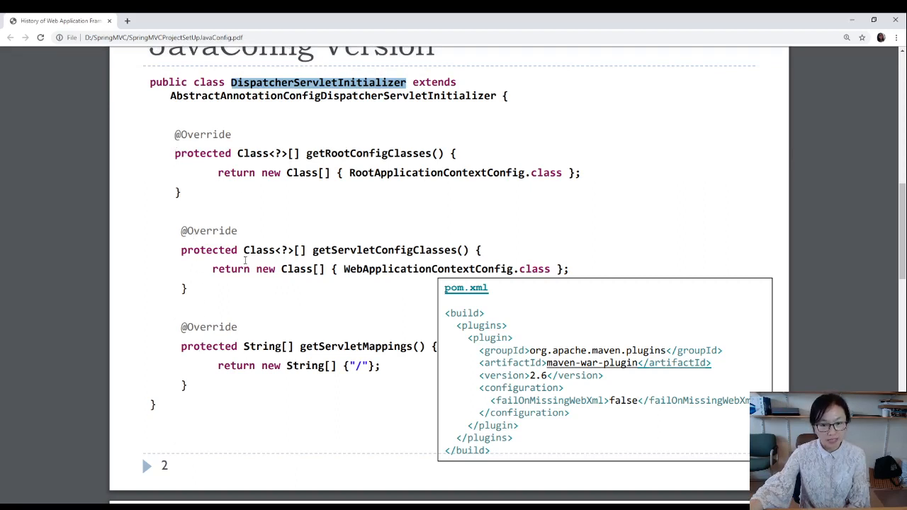
- Highlight RootApplicationContextConfig in the getRootConfigClasses return statement
{"action": "double_click", "coordinate": [368, 153]}
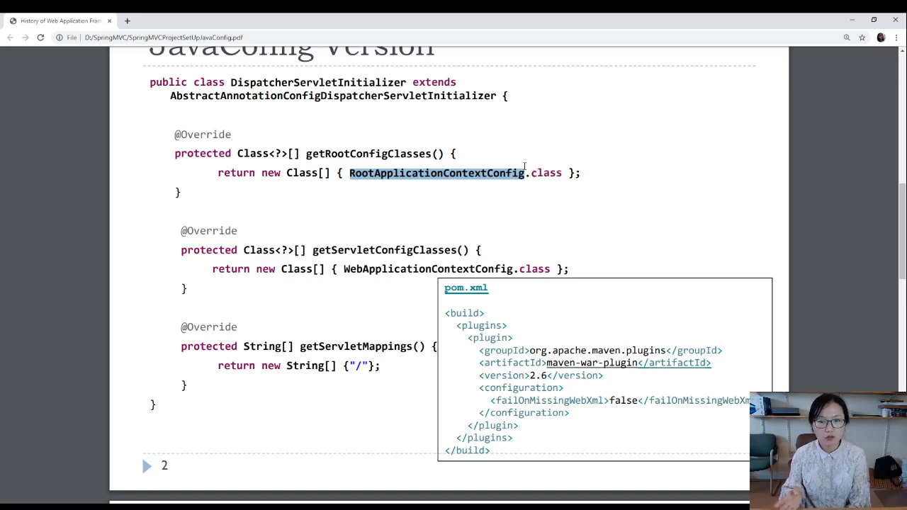
{"action": "mouse_move", "coordinate": [470, 182]}
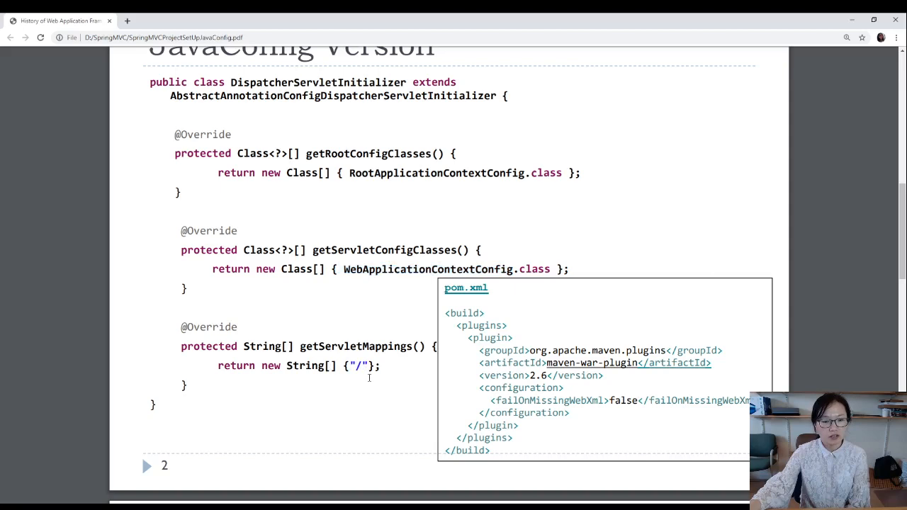
- Highlight items in the pom.xml box, including failOnMissingWebXml, then scroll toward slide 3
{"action": "double_click", "coordinate": [359, 366]}
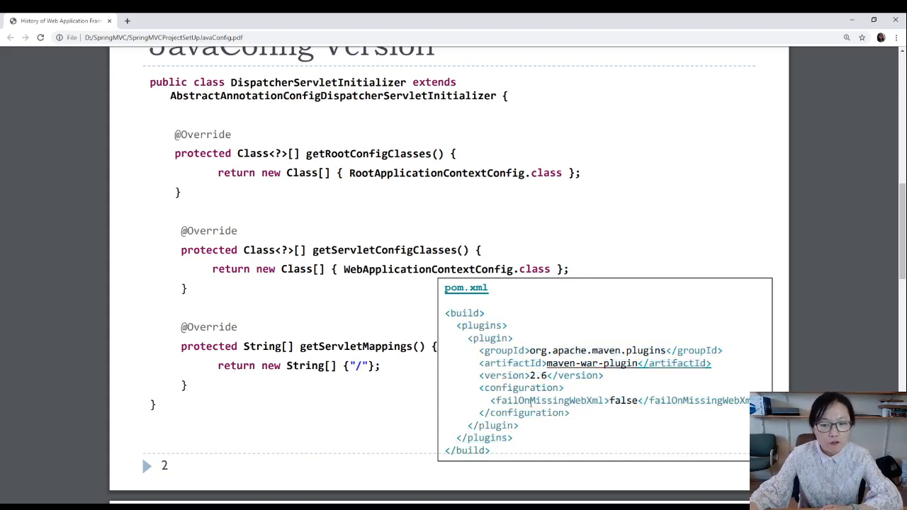
{"action": "double_click", "coordinate": [547, 400]}
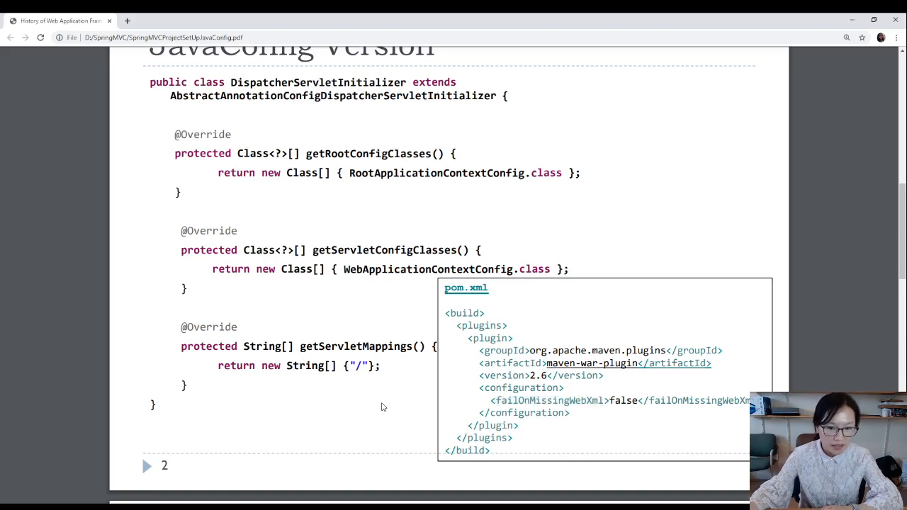
{"action": "scroll", "scroll_direction": "down", "scroll_amount": 3}
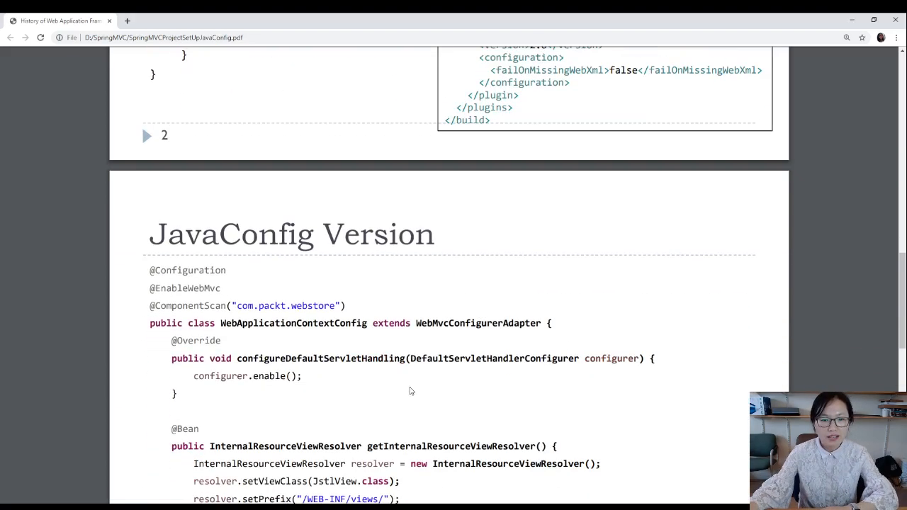
{"action": "scroll", "scroll_direction": "down", "scroll_amount": 3}
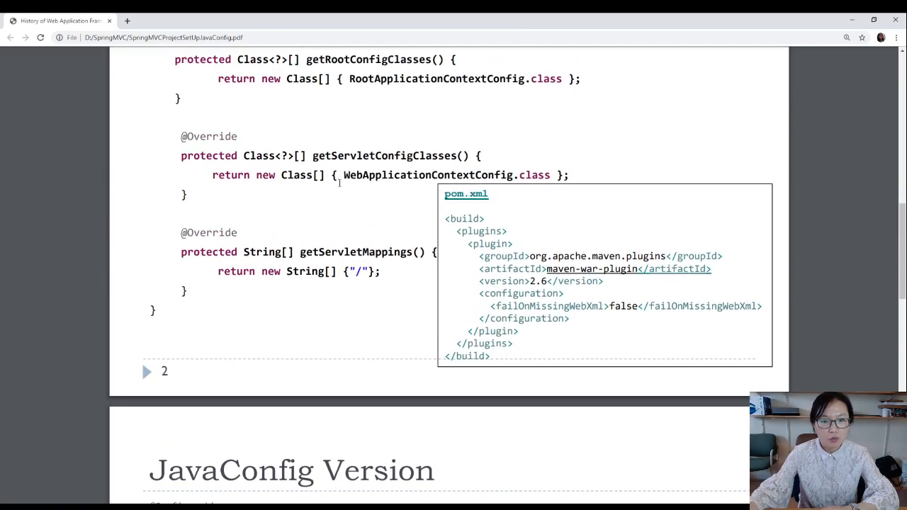
{"action": "double_click", "coordinate": [428, 175]}
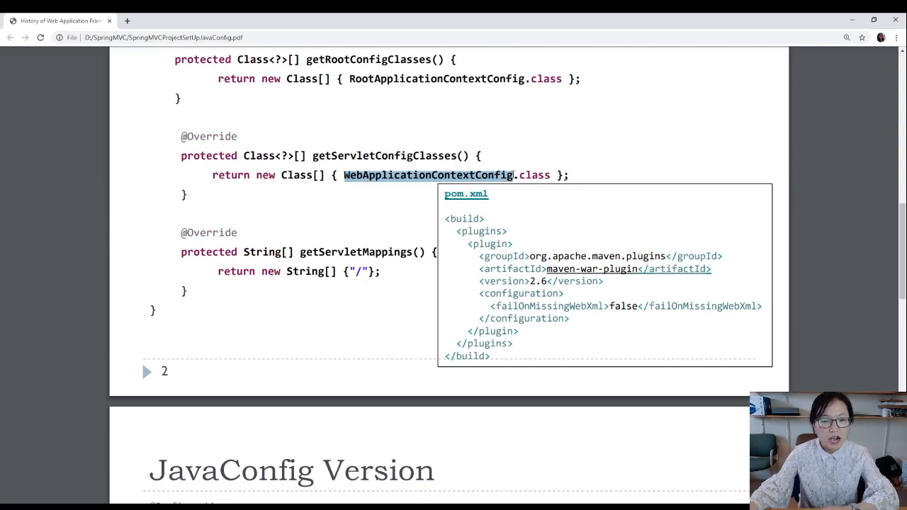
{"action": "scroll", "scroll_direction": "down", "scroll_amount": 3}
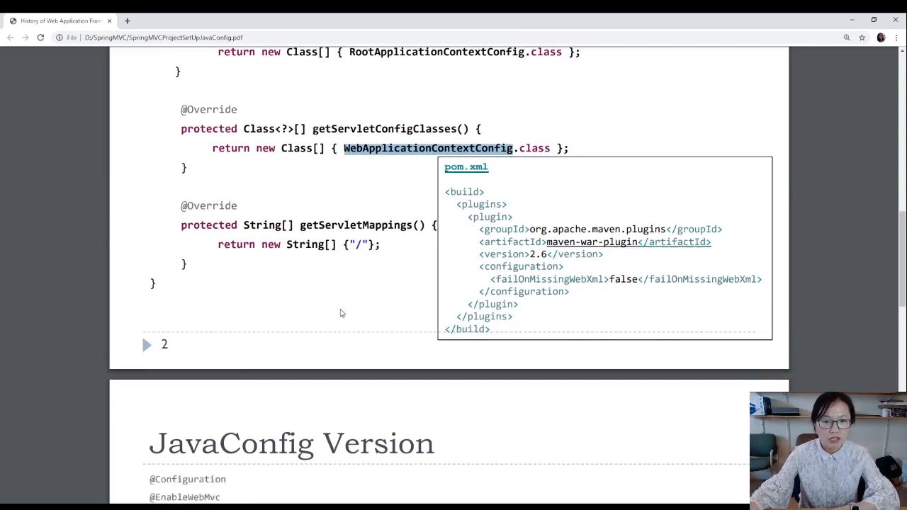
{"action": "scroll", "scroll_direction": "down", "scroll_amount": 3}
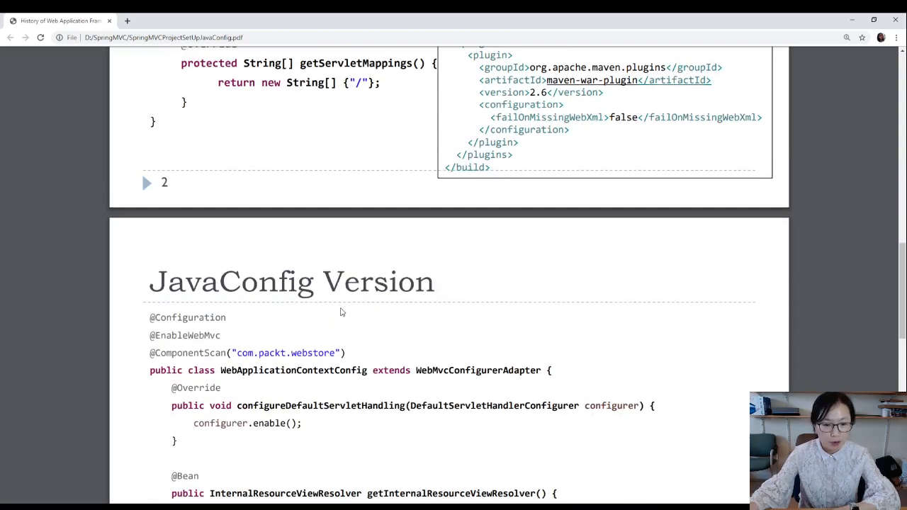
{"action": "scroll", "scroll_direction": "down", "scroll_amount": 3}
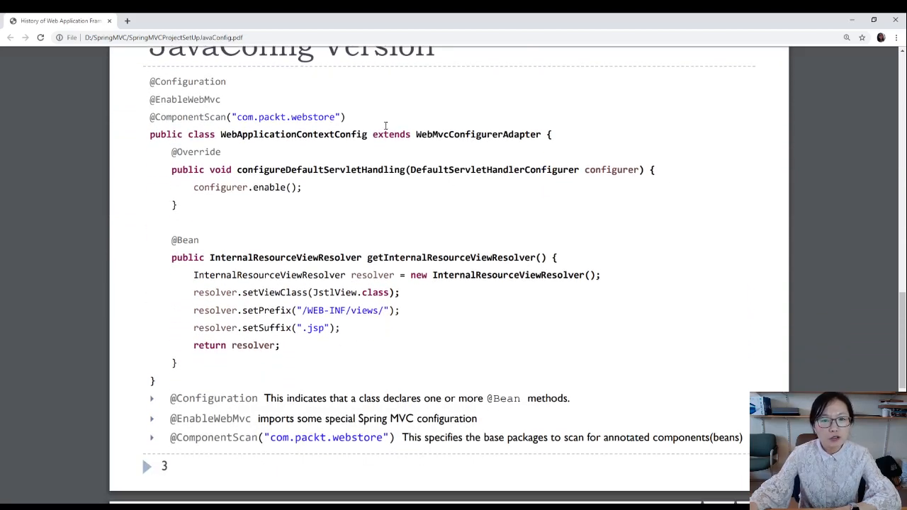
{"action": "double_click", "coordinate": [391, 134]}
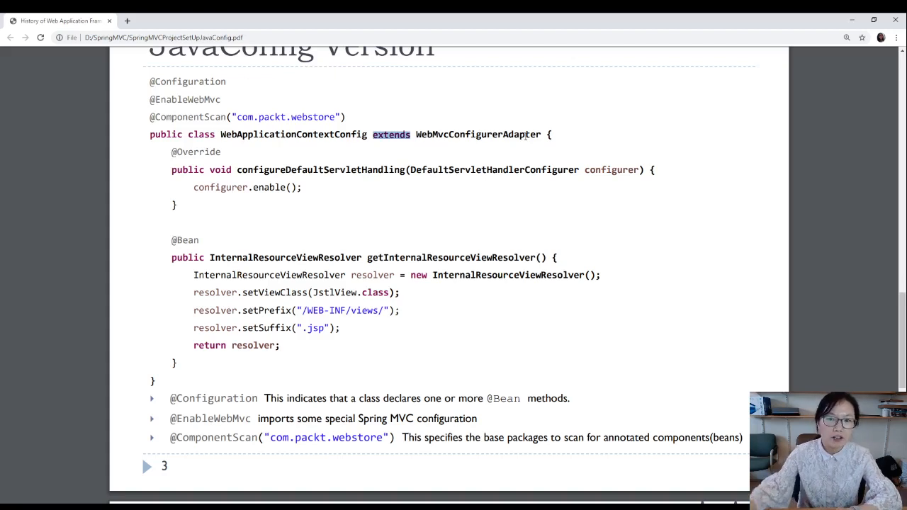
{"action": "double_click", "coordinate": [452, 134]}
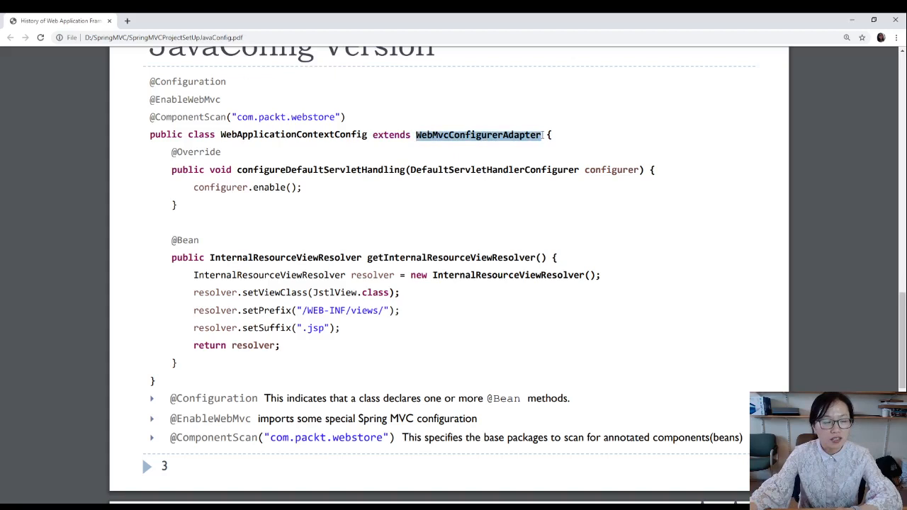
{"action": "left_click", "coordinate": [478, 134]}
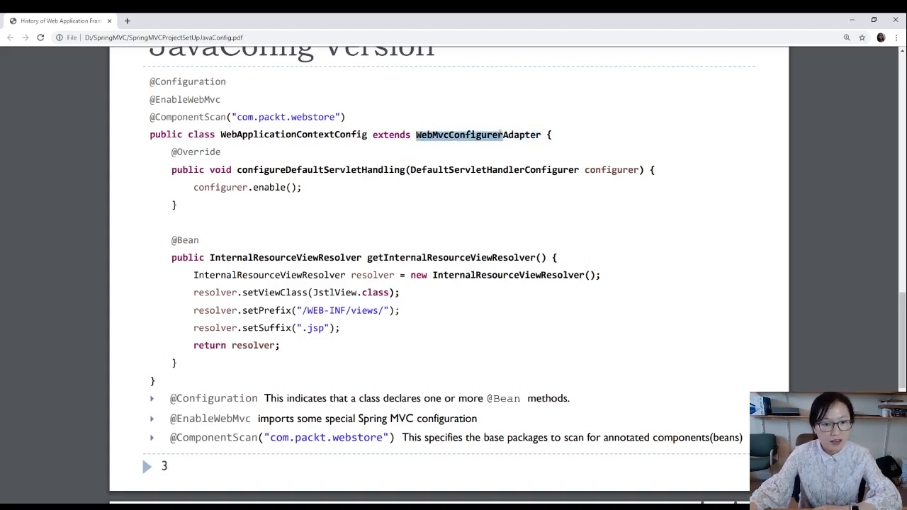
{"action": "mouse_move", "coordinate": [386, 122]}
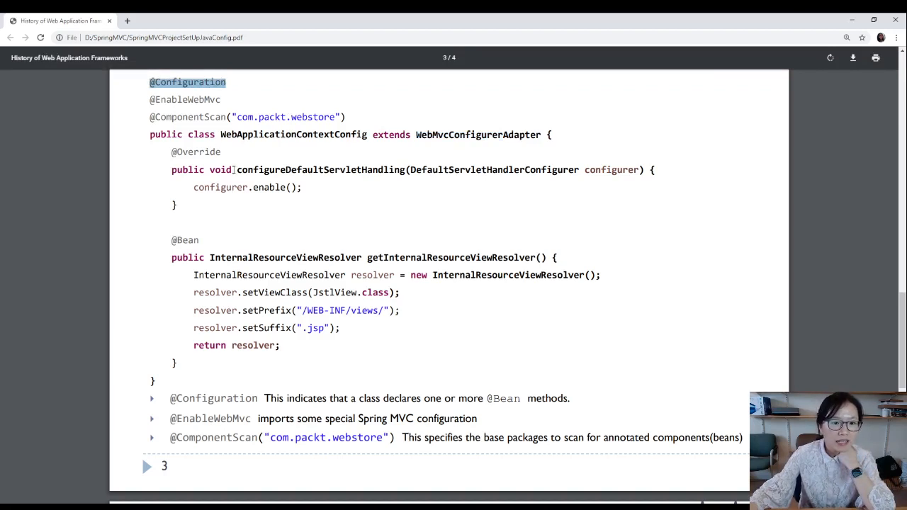
{"action": "double_click", "coordinate": [184, 240]}
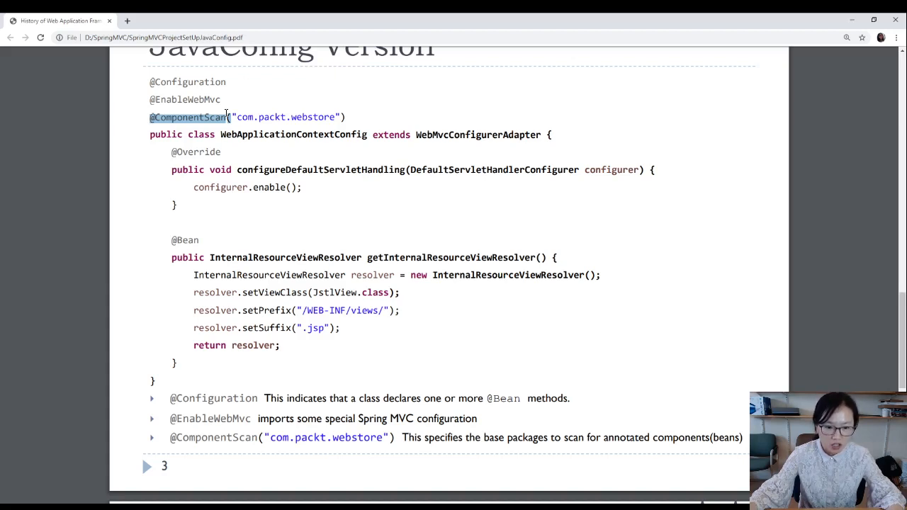
{"action": "mouse_move", "coordinate": [200, 163]}
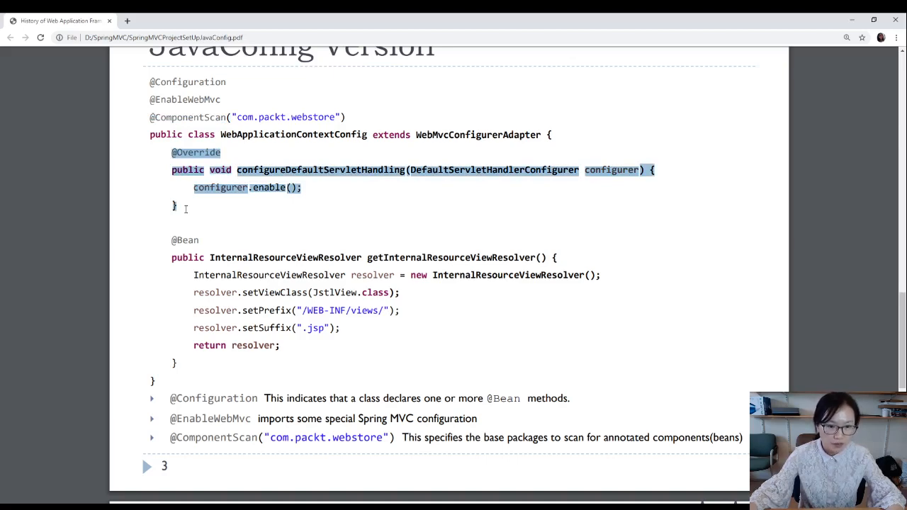
{"action": "mouse_move", "coordinate": [335, 245]}
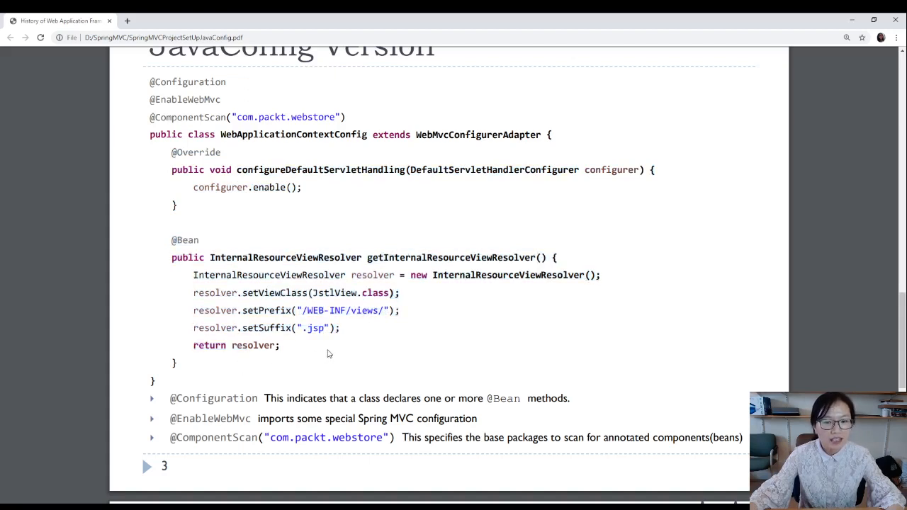
- Highlight the .jsp suffix value in setSuffix, then scroll slightly down slide 3
{"action": "left_click_drag", "start_coordinate": [299, 311], "coordinate": [386, 311]}
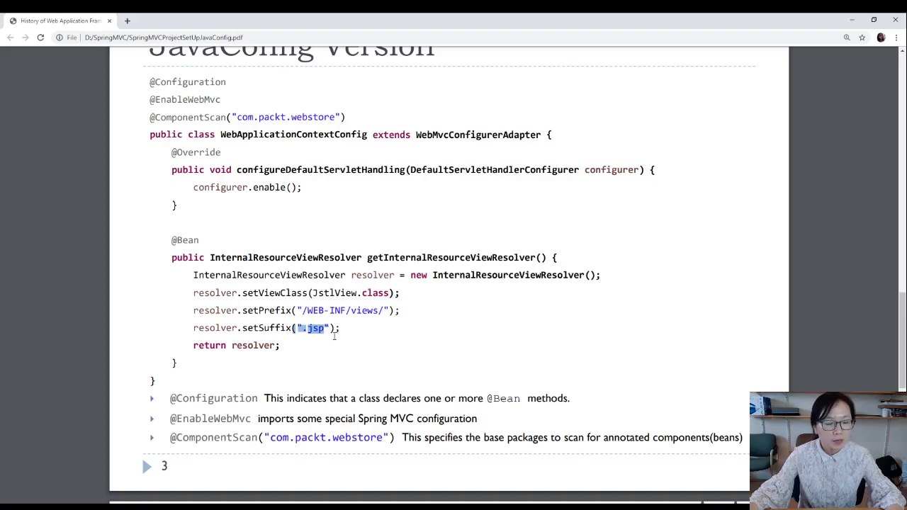
{"action": "scroll", "scroll_direction": "down", "scroll_amount": 3}
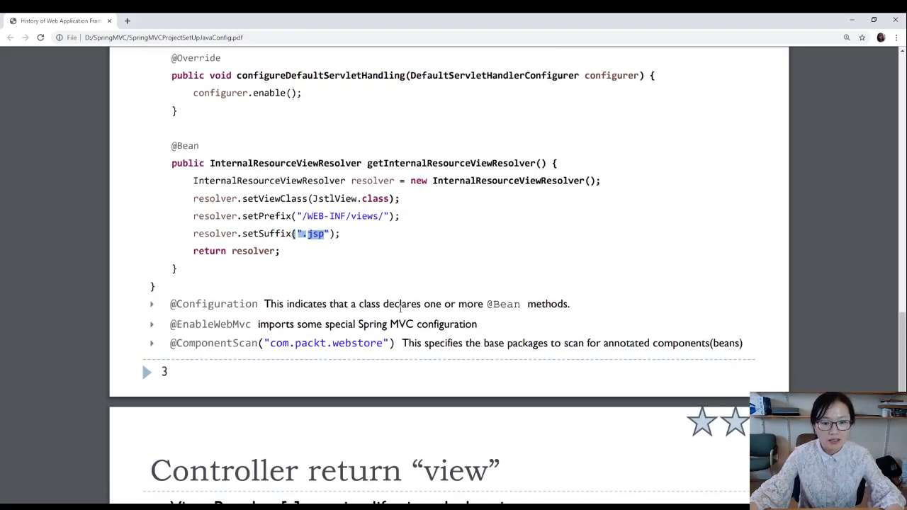
{"action": "scroll", "scroll_direction": "down", "scroll_amount": 3}
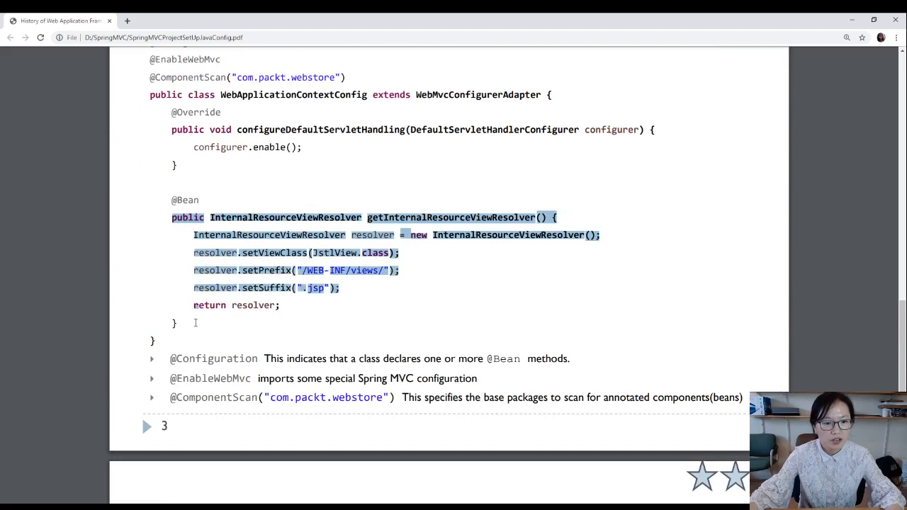
- On slide 4, highlight the view name 'welcome' and the path /WEB-INF/jsp/welcome.jsp
{"action": "scroll", "scroll_direction": "down", "scroll_amount": 3}
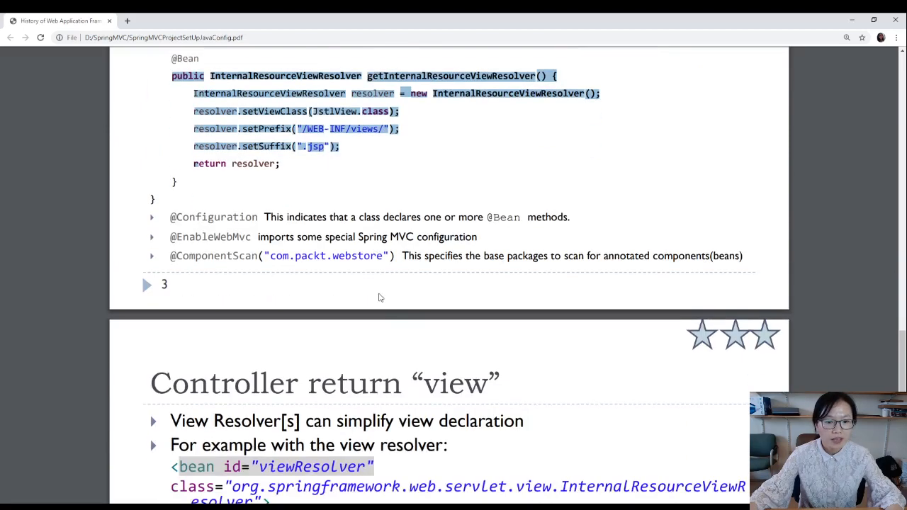
{"action": "scroll", "scroll_direction": "down", "scroll_amount": 3}
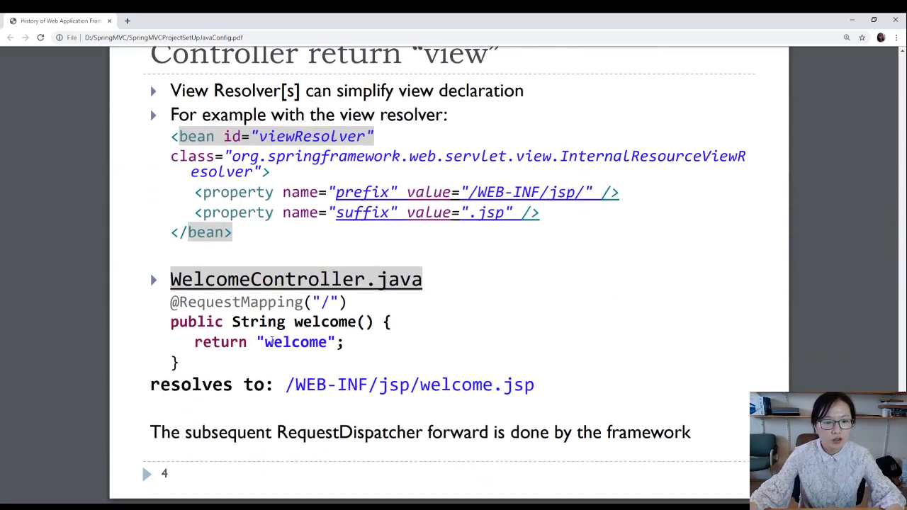
{"action": "double_click", "coordinate": [294, 342]}
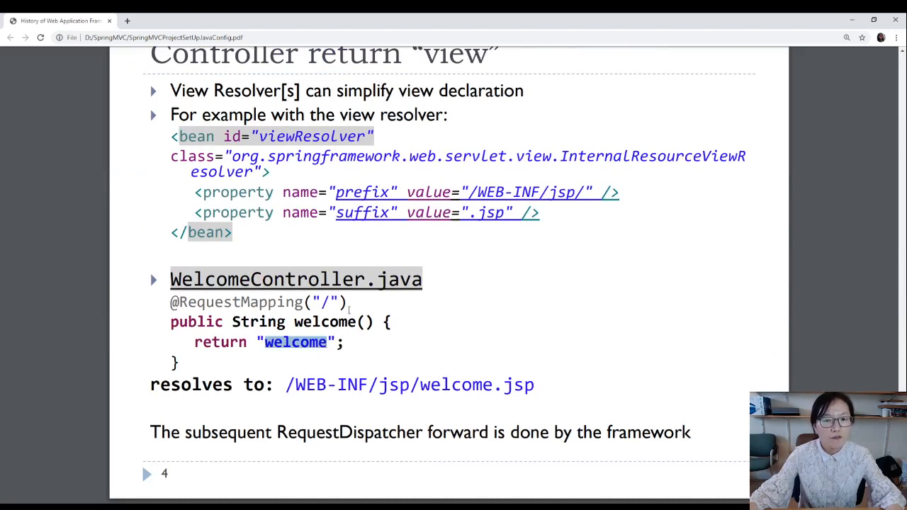
{"action": "left_click_drag", "start_coordinate": [278, 385], "coordinate": [485, 385]}
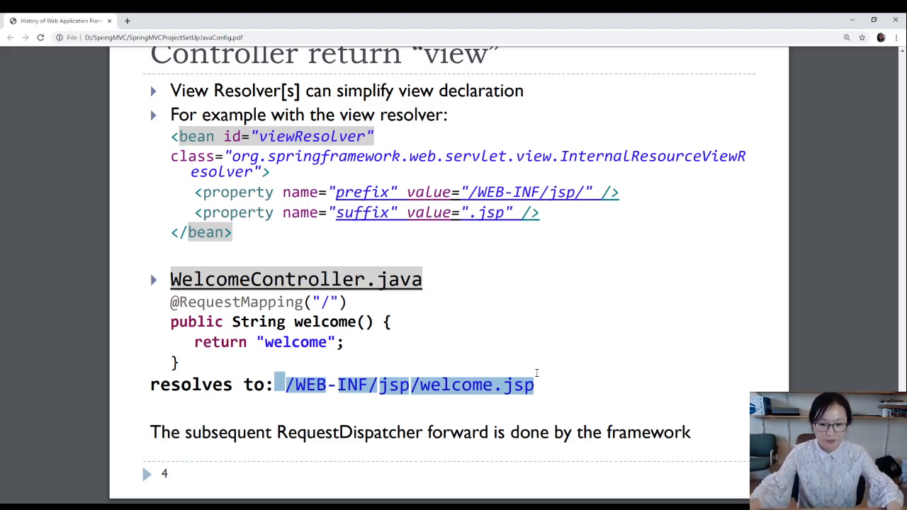
{"action": "mouse_move", "coordinate": [540, 366]}
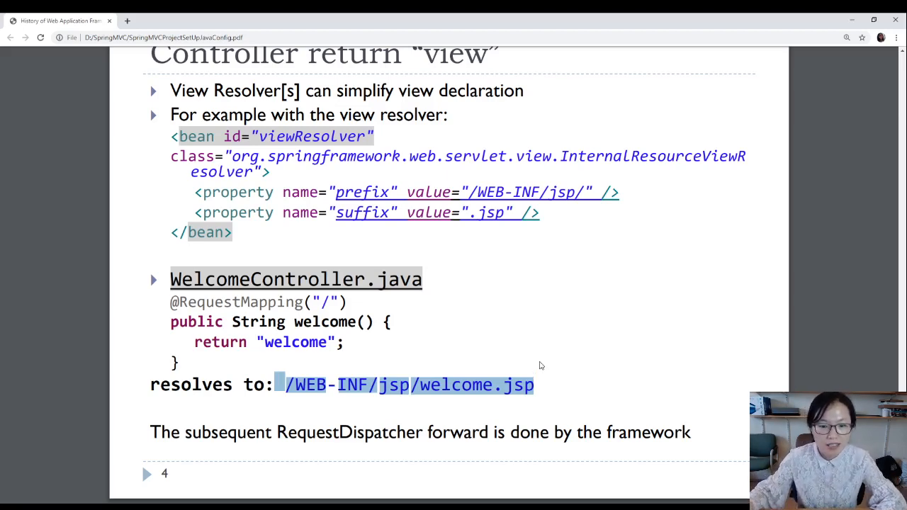